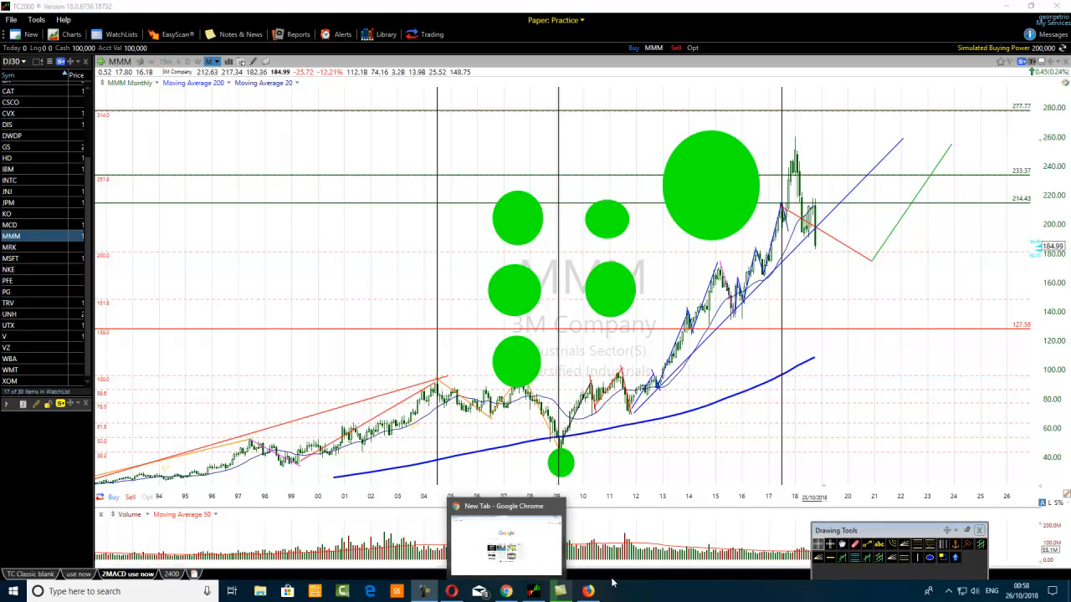
{"action": "left_click", "coordinate": [505, 544]}
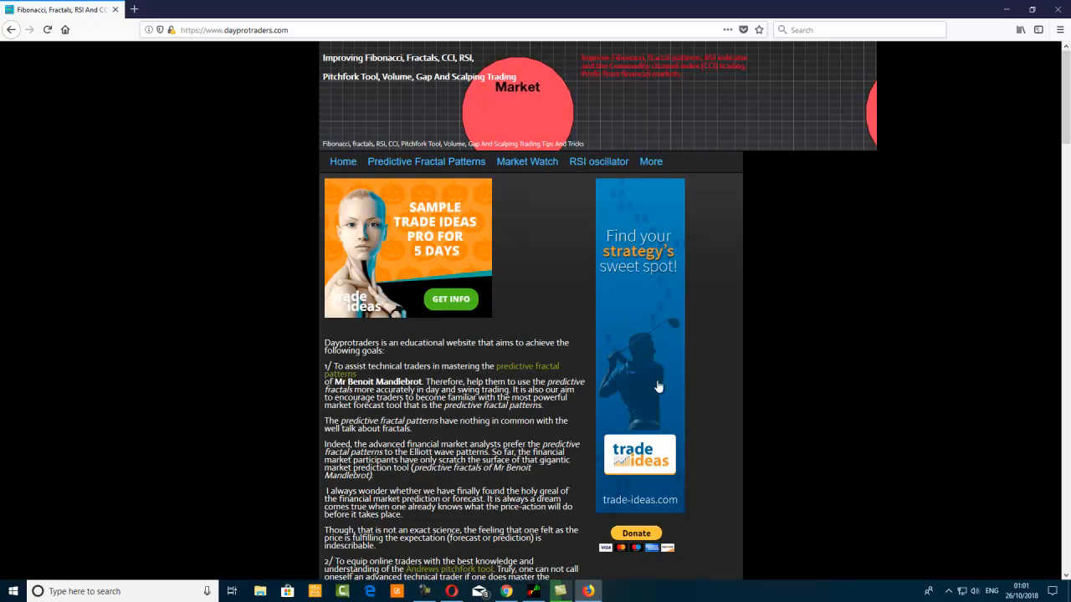
{"action": "mouse_move", "coordinate": [657, 272]}
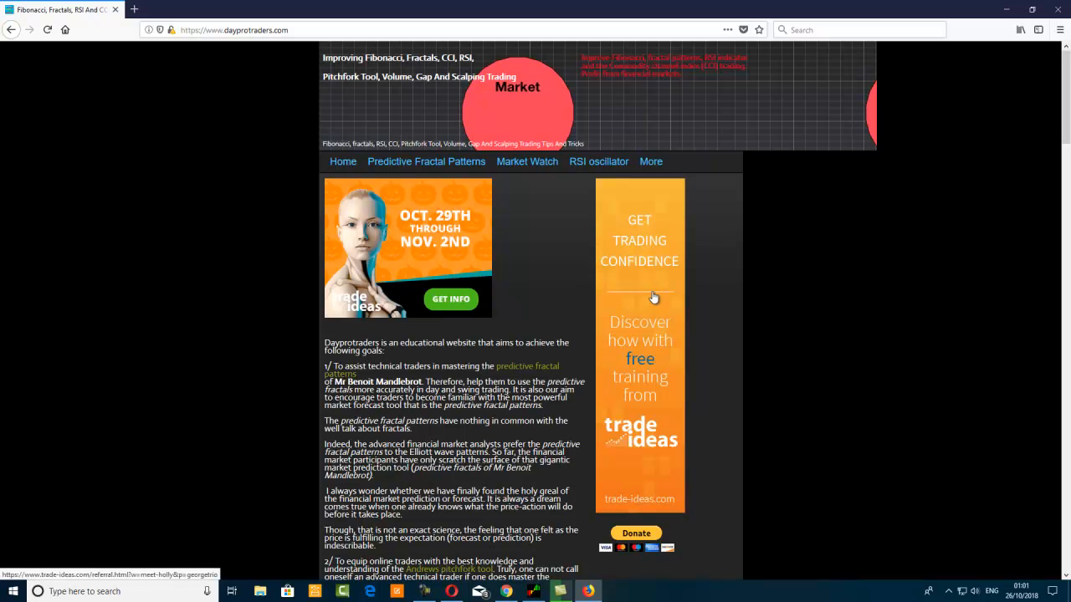
{"action": "mouse_move", "coordinate": [643, 303]}
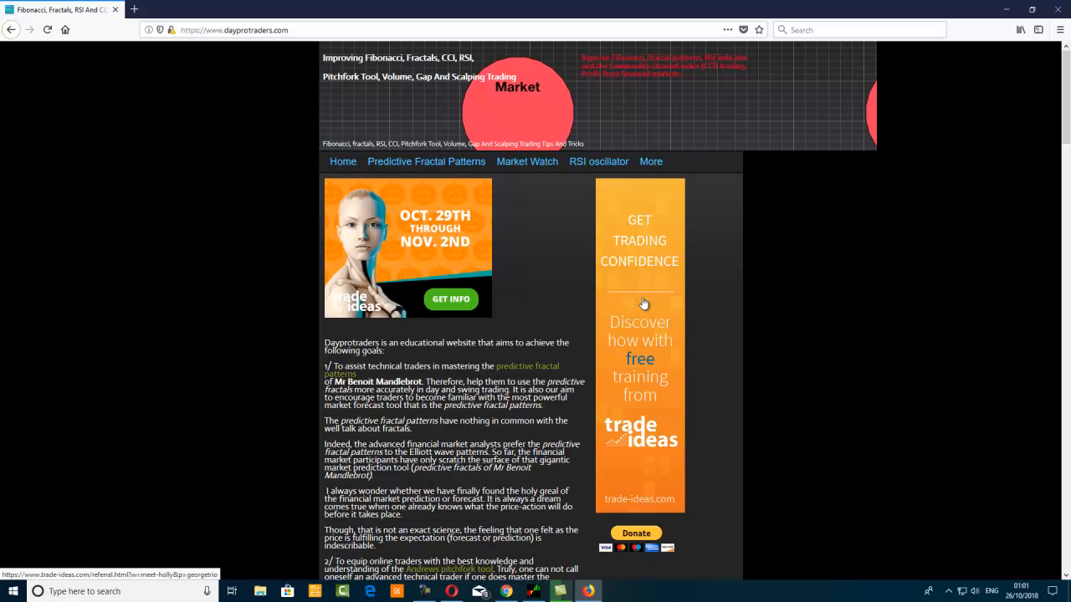